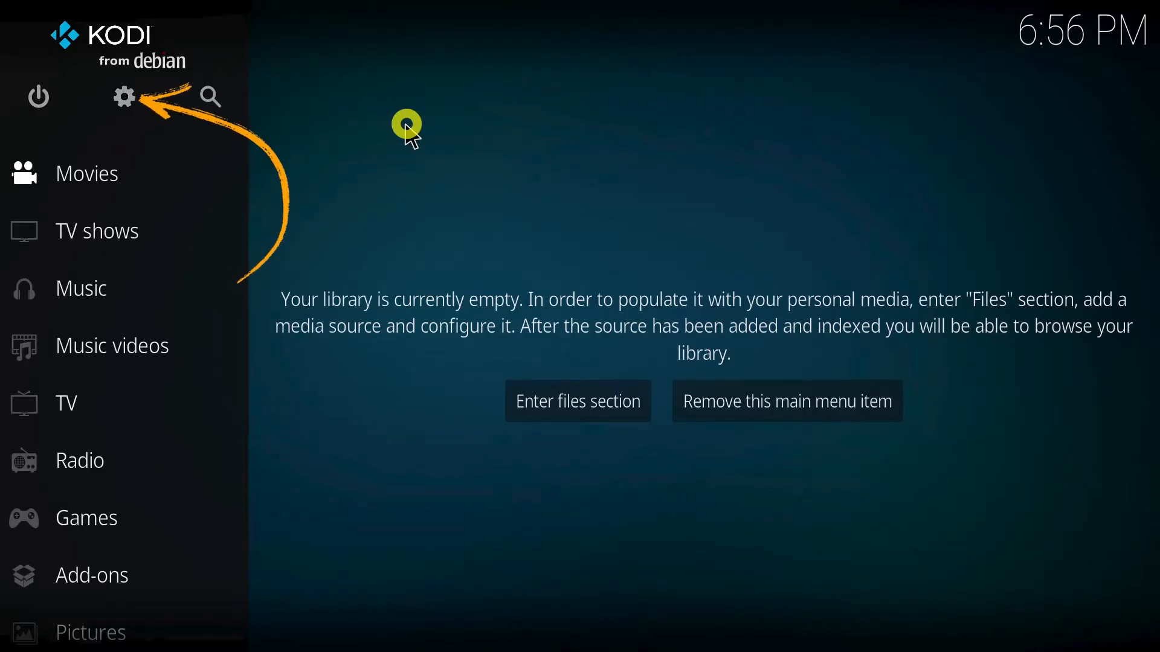
Step: Enable Unknown sources under System > Add-ons settings and accept the risk warning
left_click(123, 97)
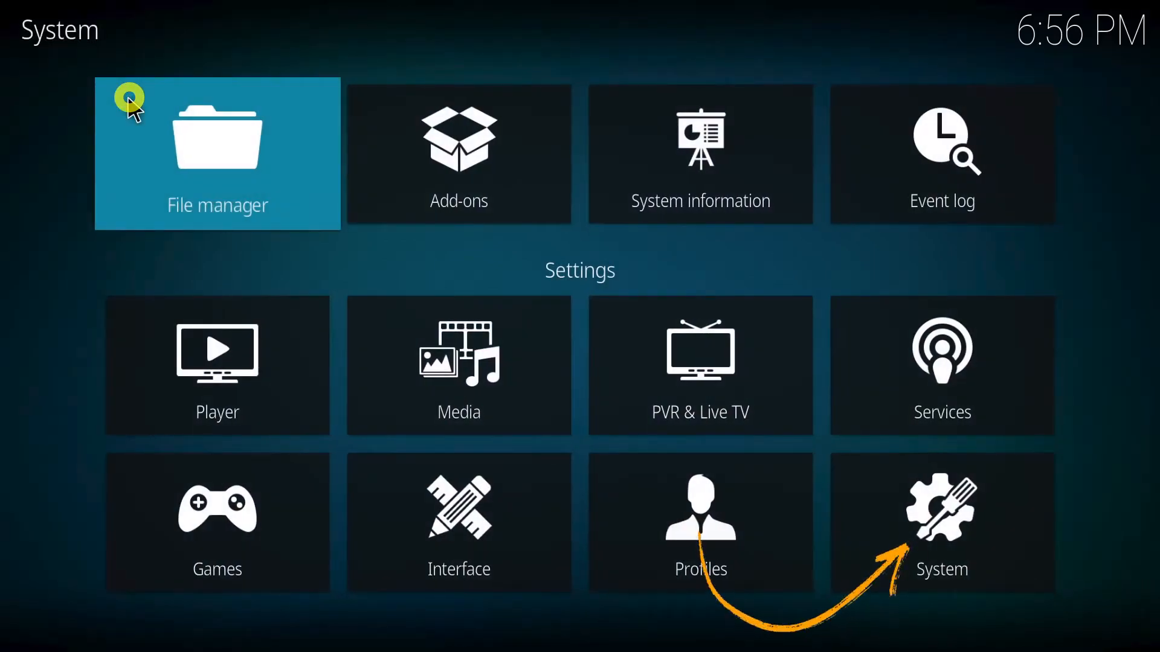
left_click(917, 533)
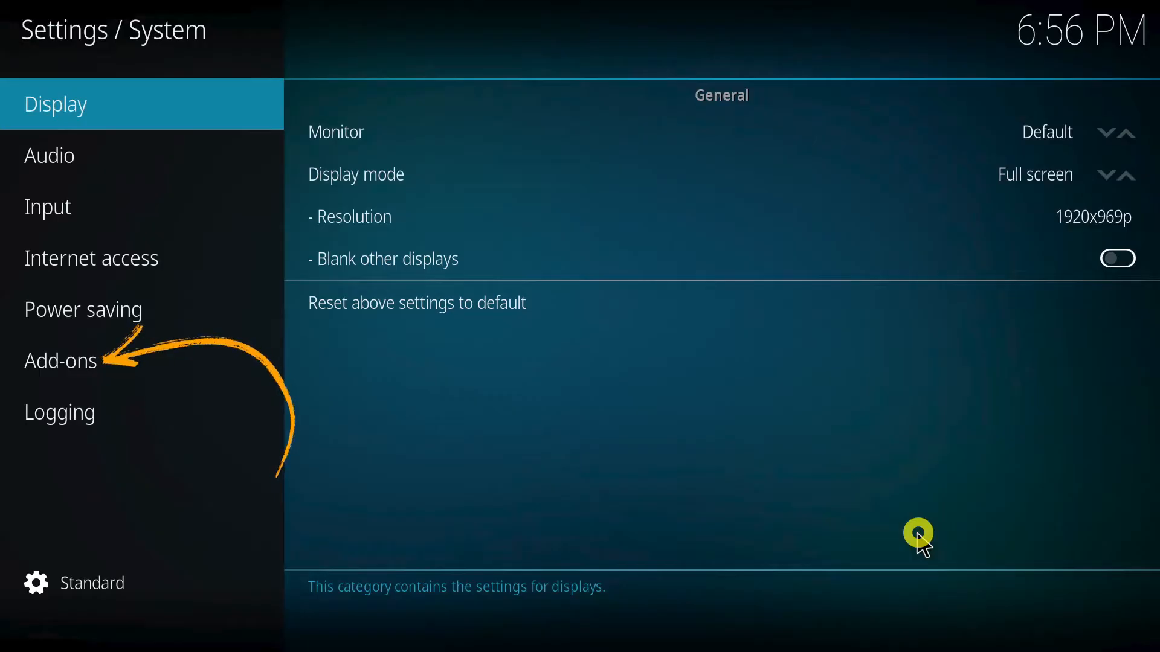
left_click(60, 361)
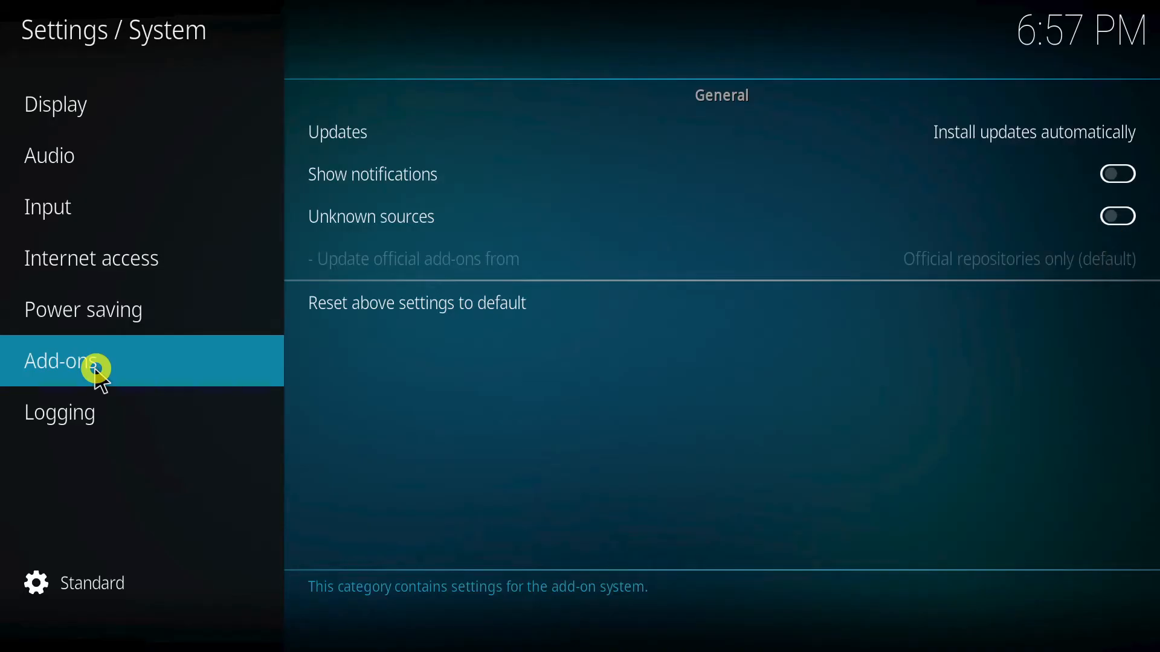
mouse_move(348, 329)
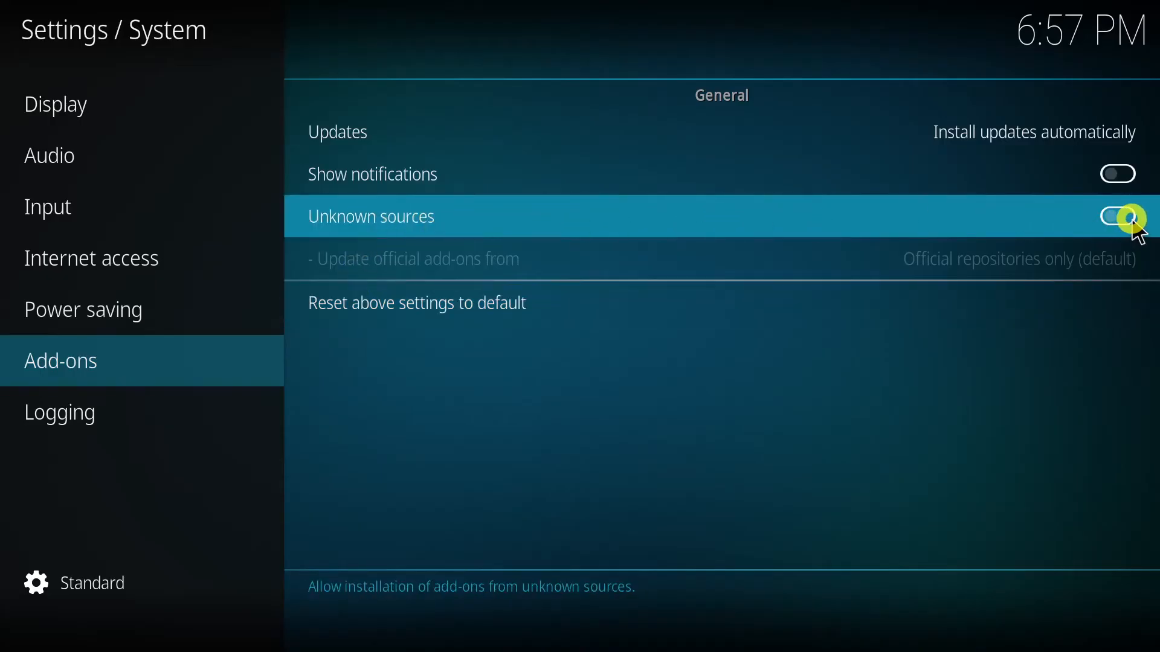
left_click(1119, 217)
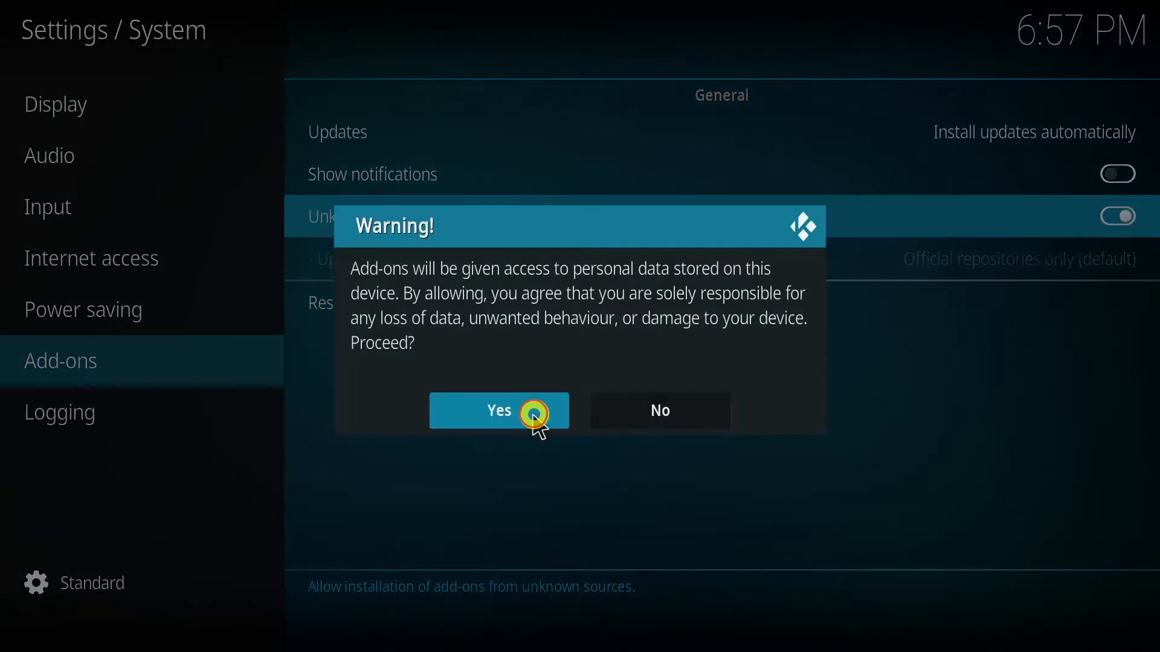
left_click(497, 411)
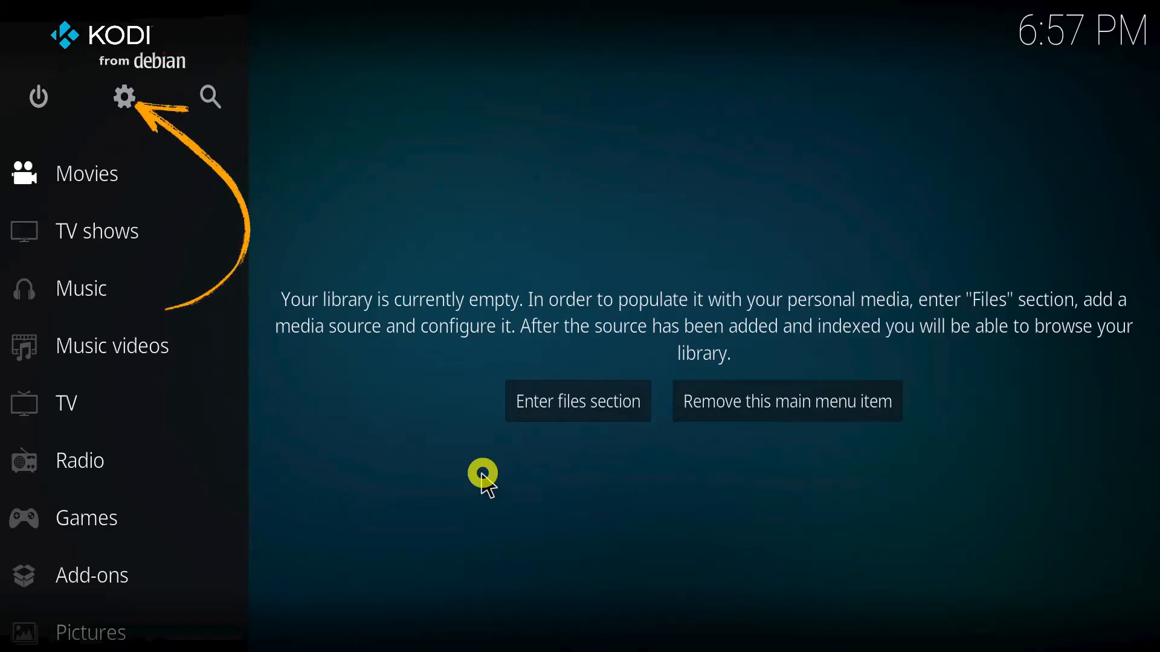
left_click(125, 97)
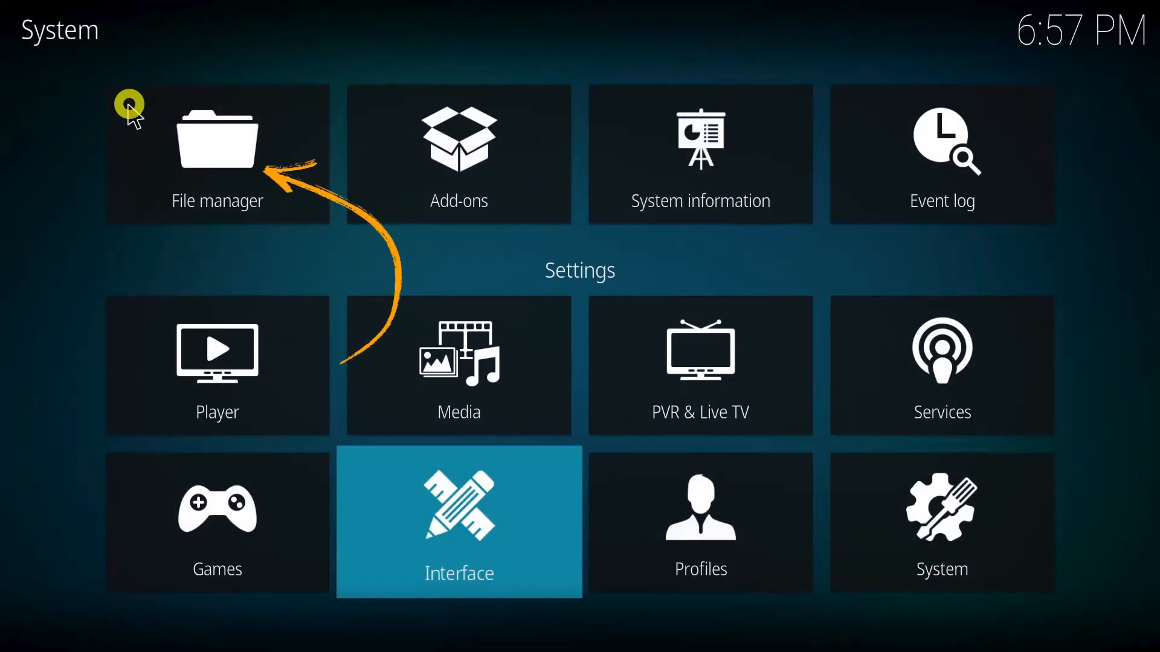
left_click(217, 152)
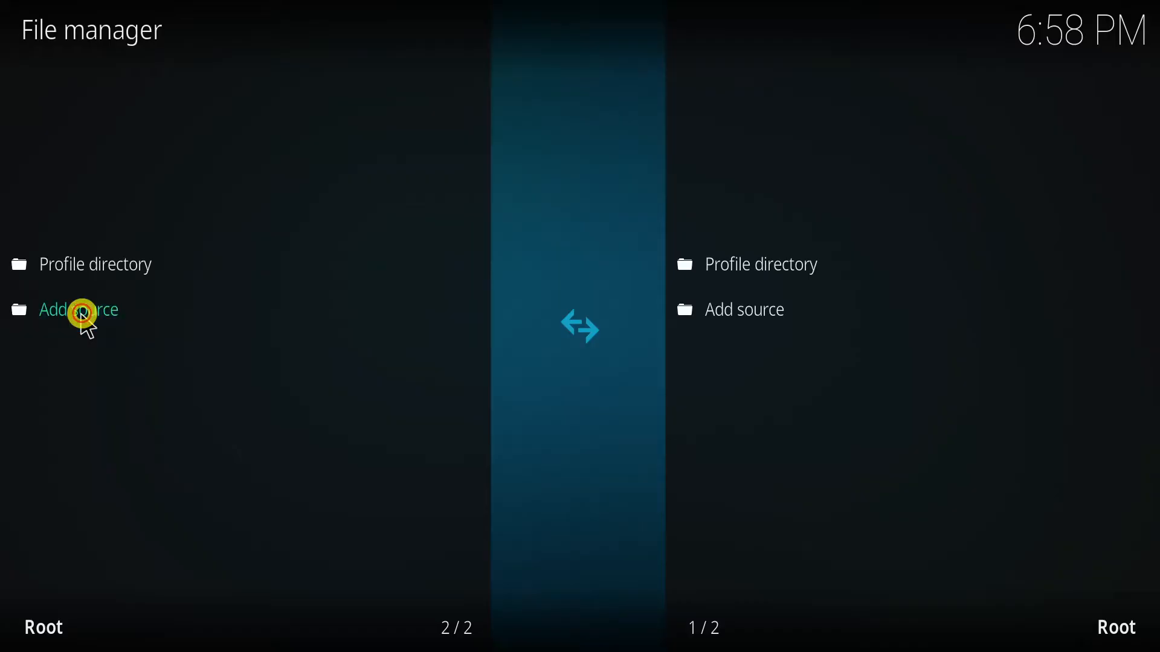
left_click(77, 309)
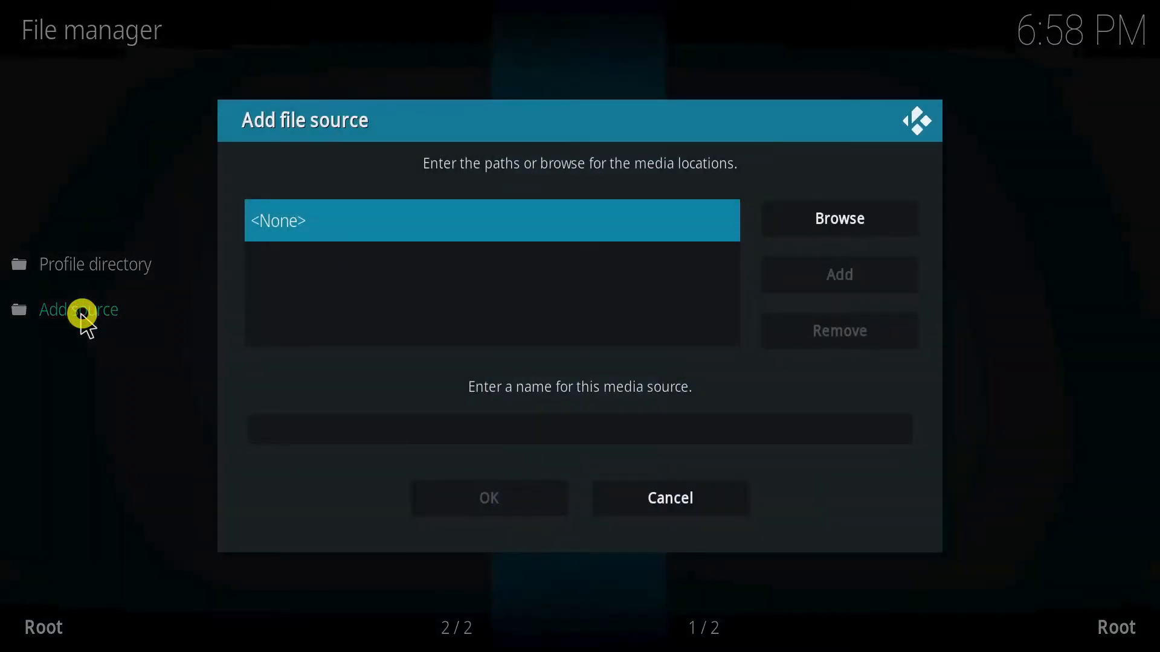
mouse_move(312, 234)
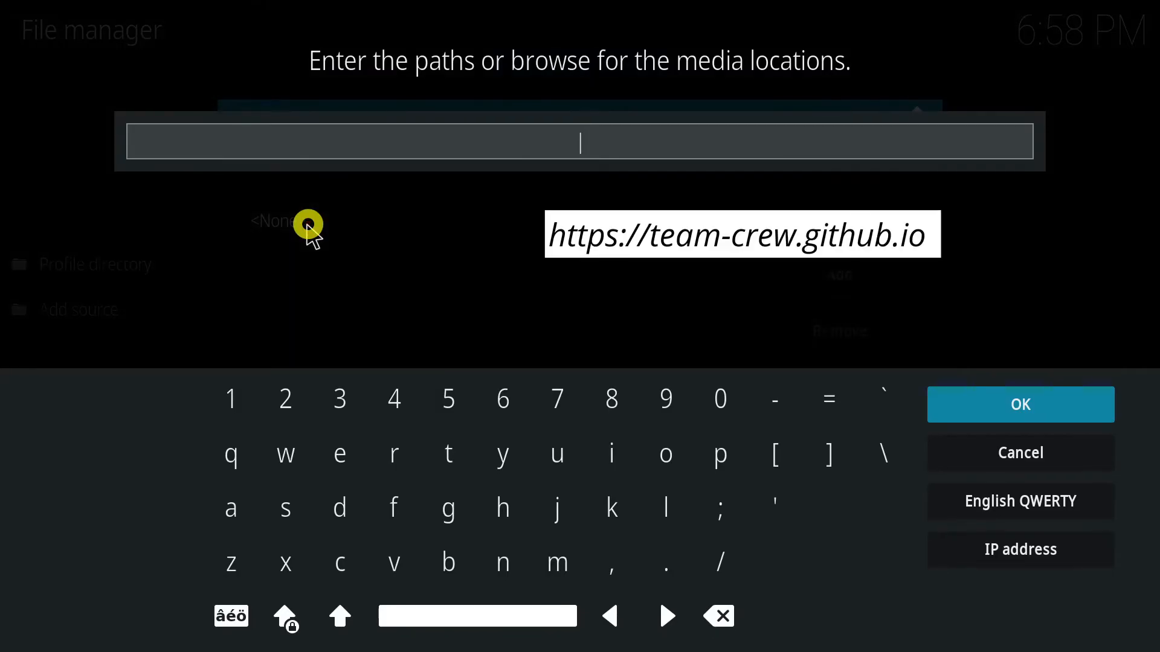
type("h")
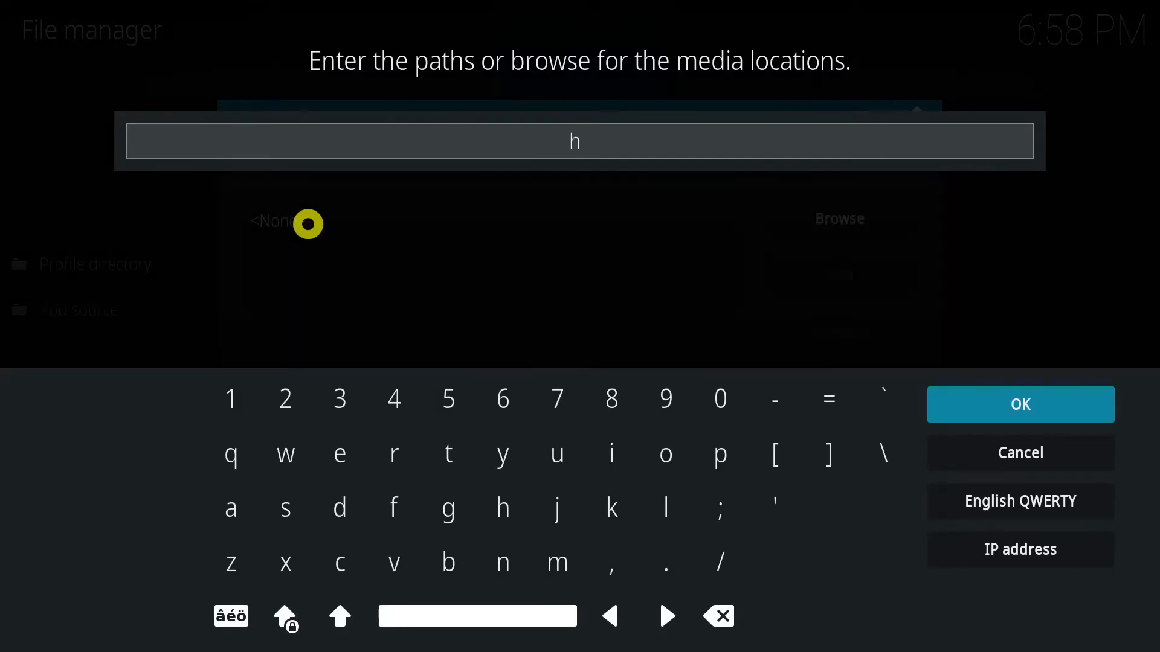
left_click(1019, 550)
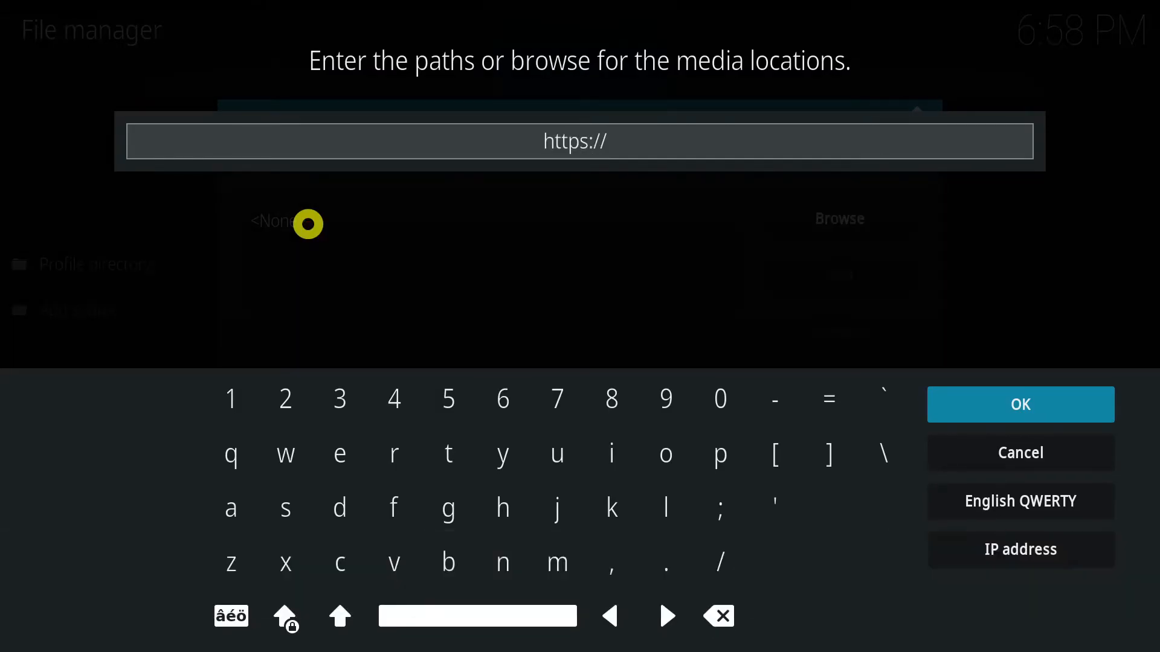
type("team-crew")
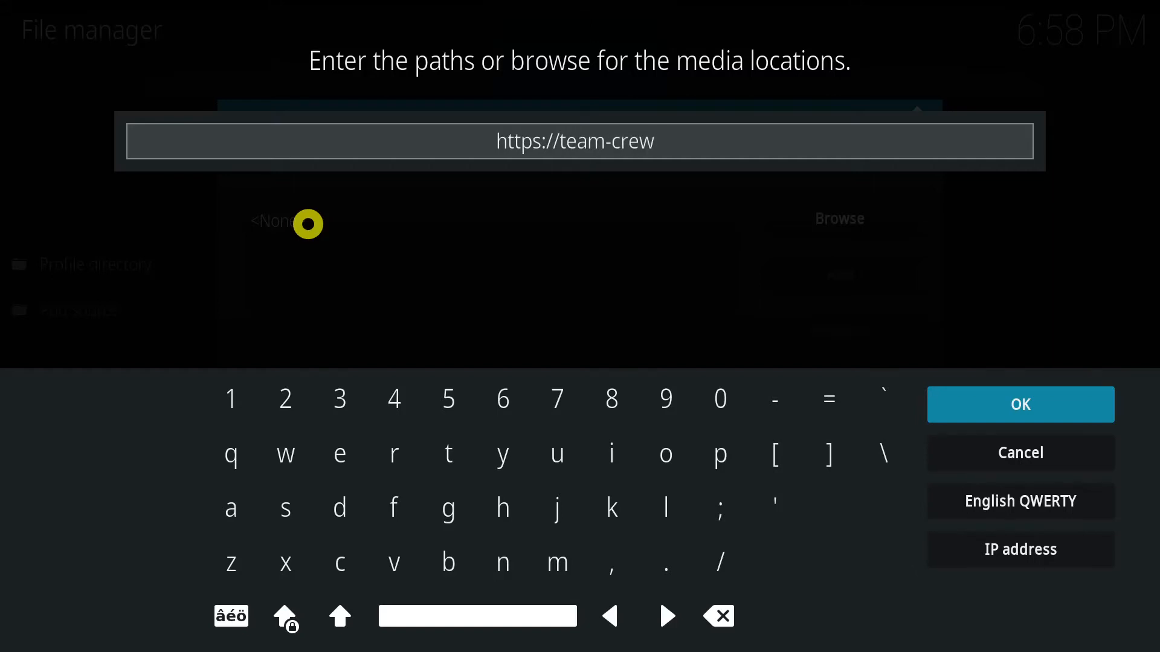
type(".github.io")
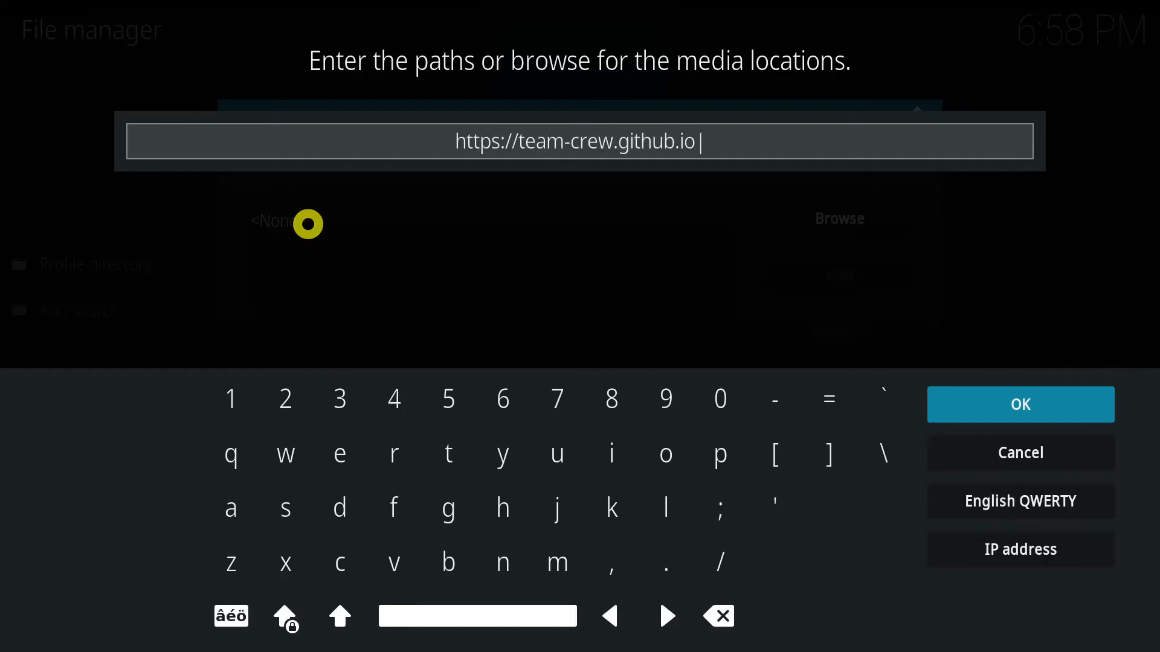
left_click(1019, 405)
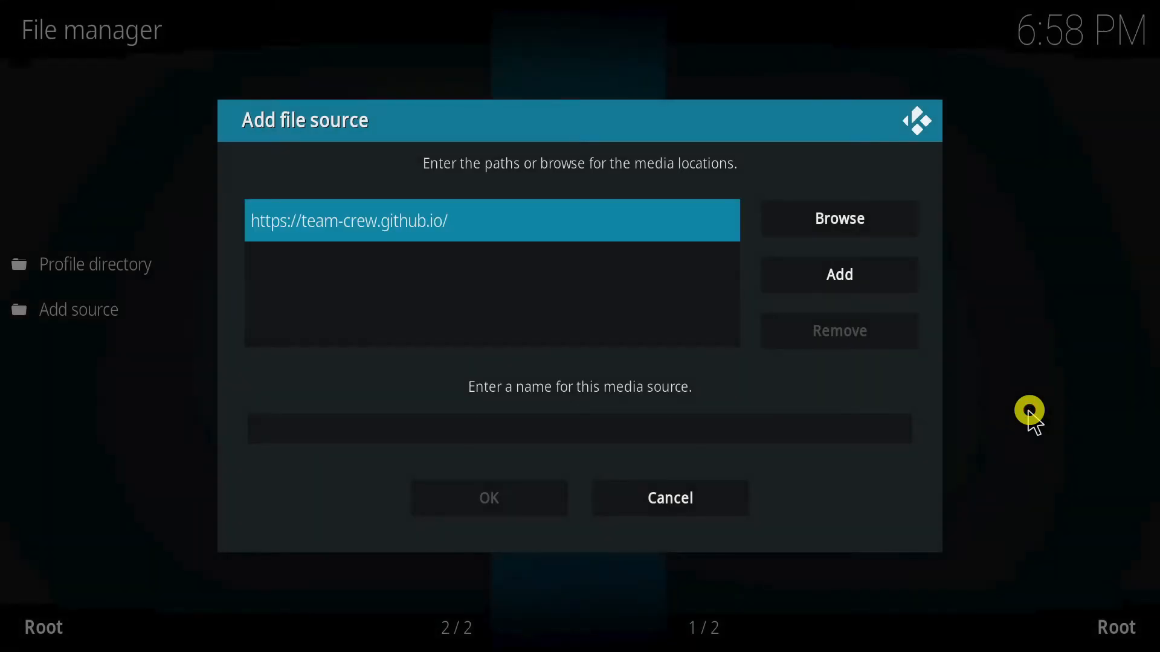
Step: Name the source Team Crew and save it
left_click(579, 429)
type("Team Cr")
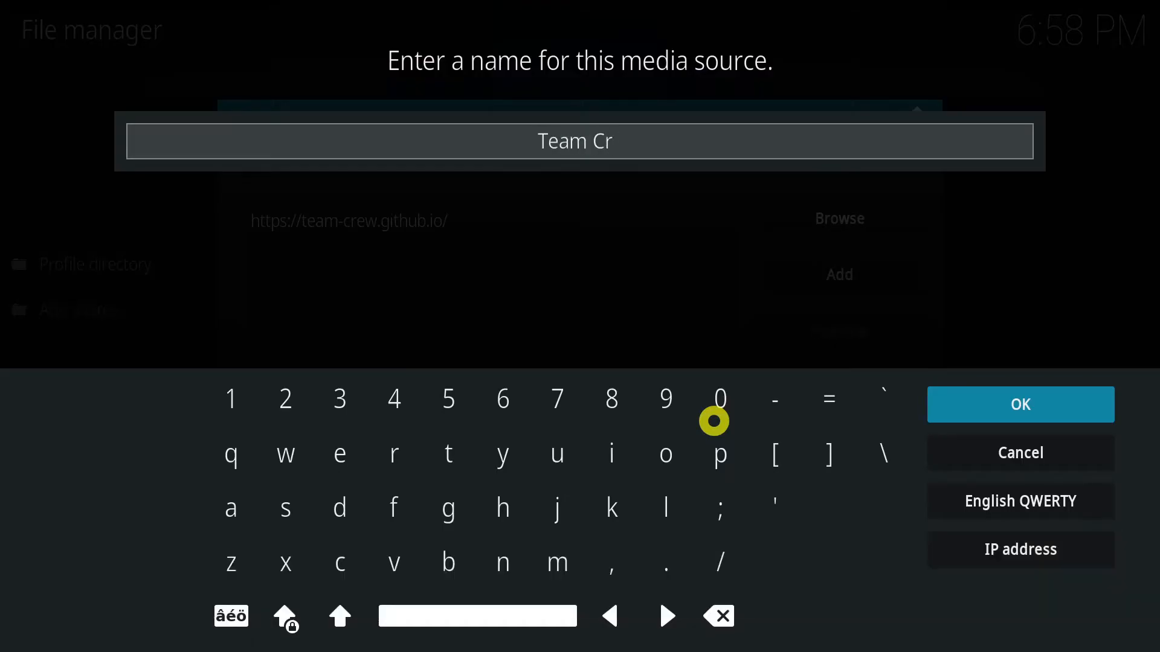
left_click(1019, 405)
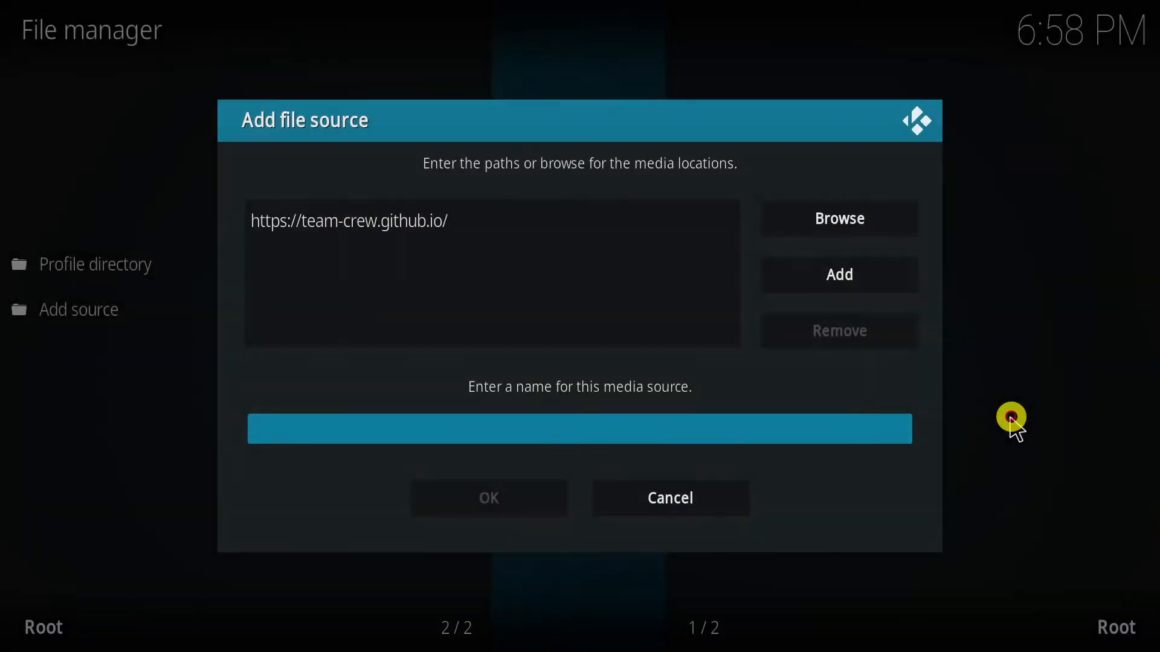
left_click(668, 497)
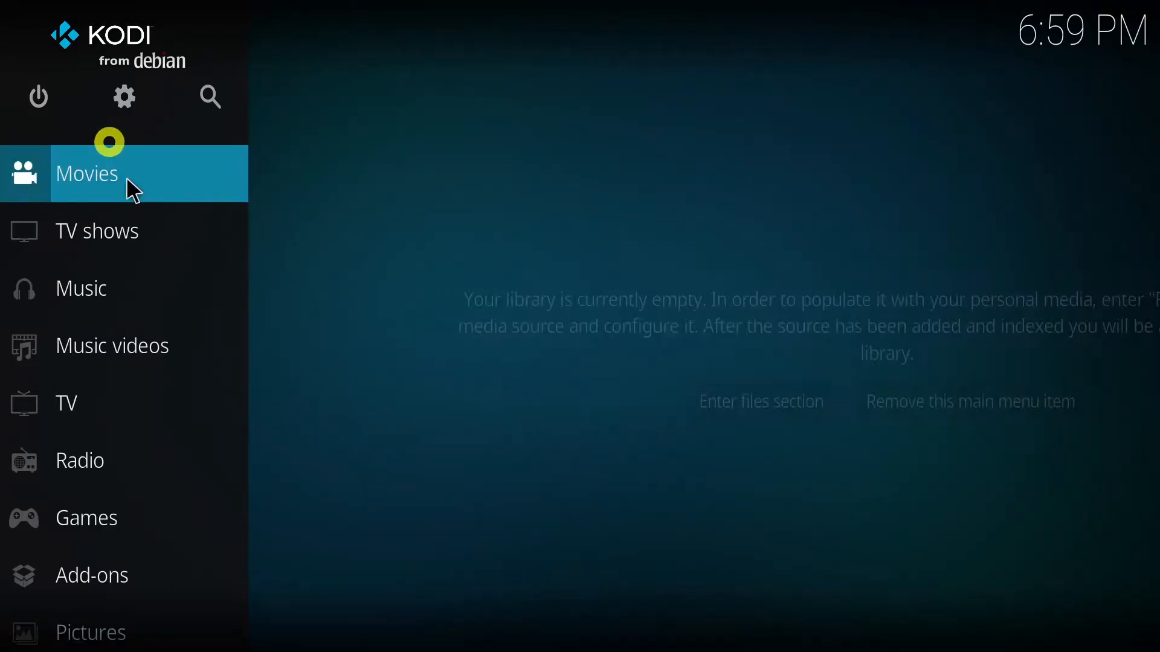
Step: Install repository.thecrew-0.3.7.zip from the Team Crew source via Install from zip file
left_click(125, 97)
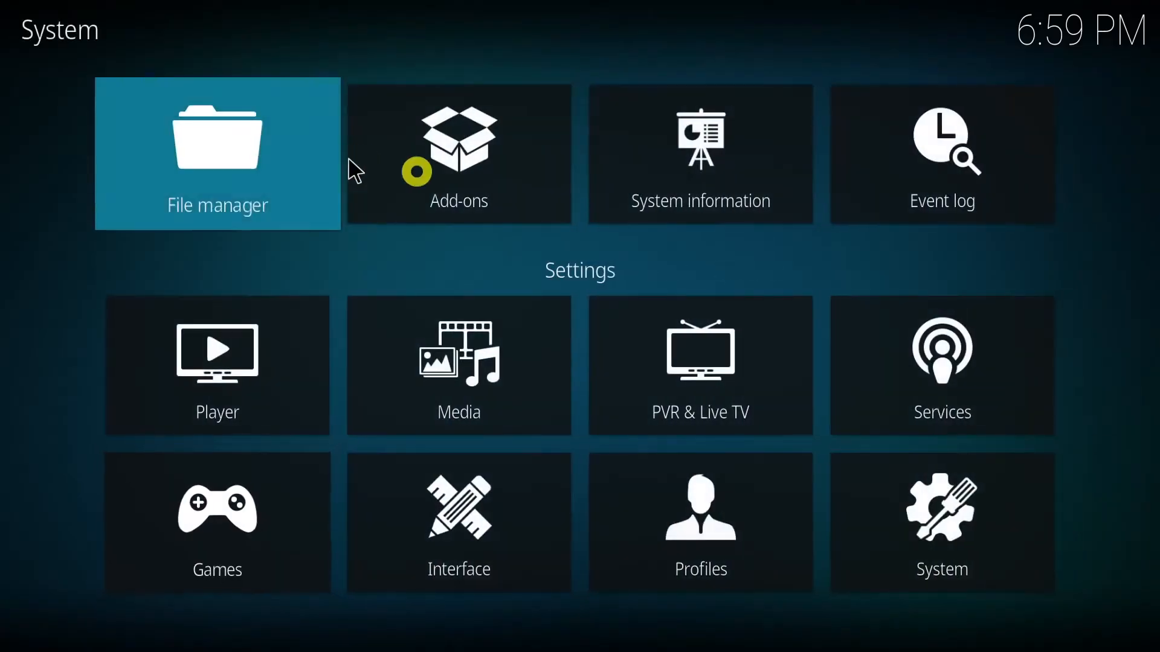
left_click(458, 153)
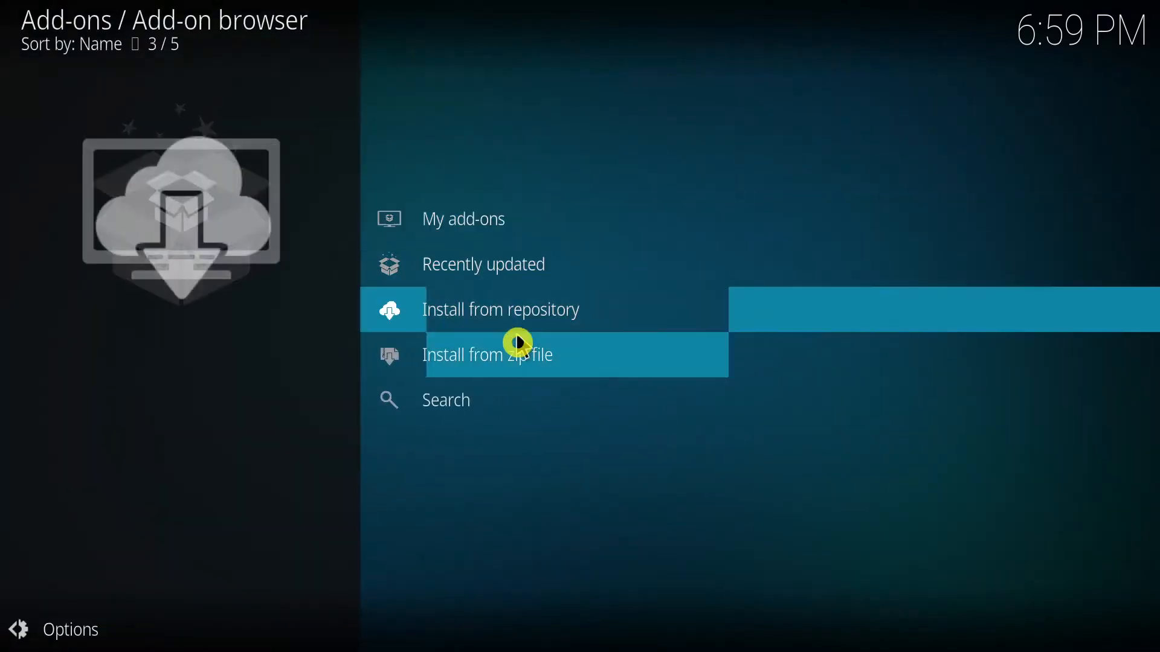
left_click(487, 354)
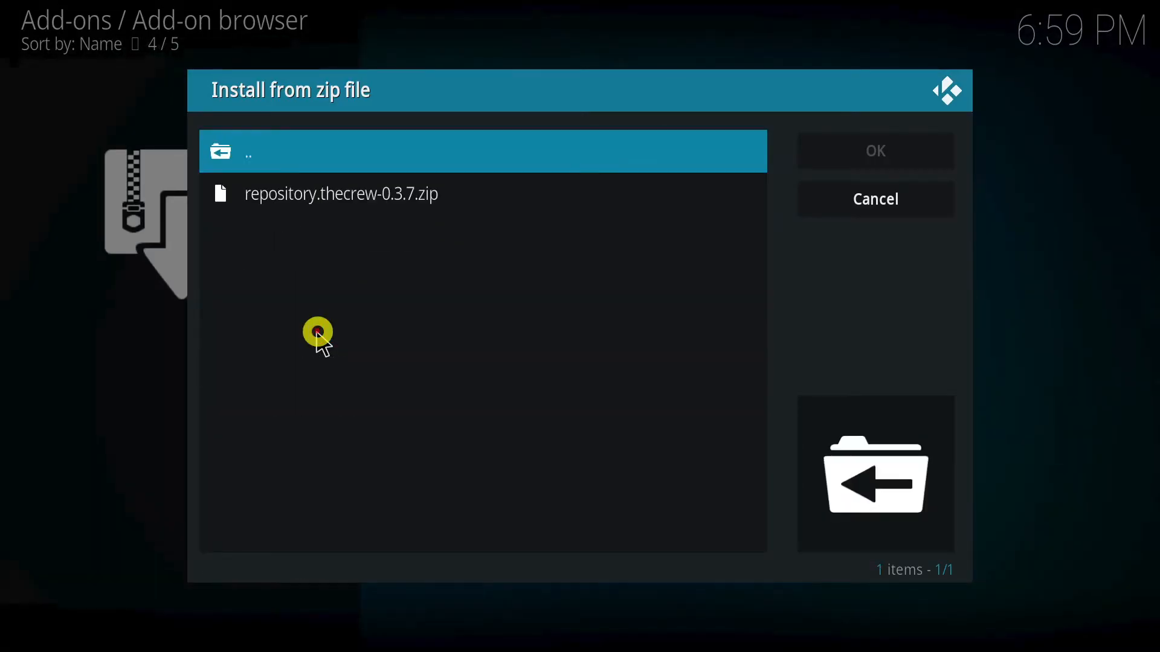
left_click(873, 198)
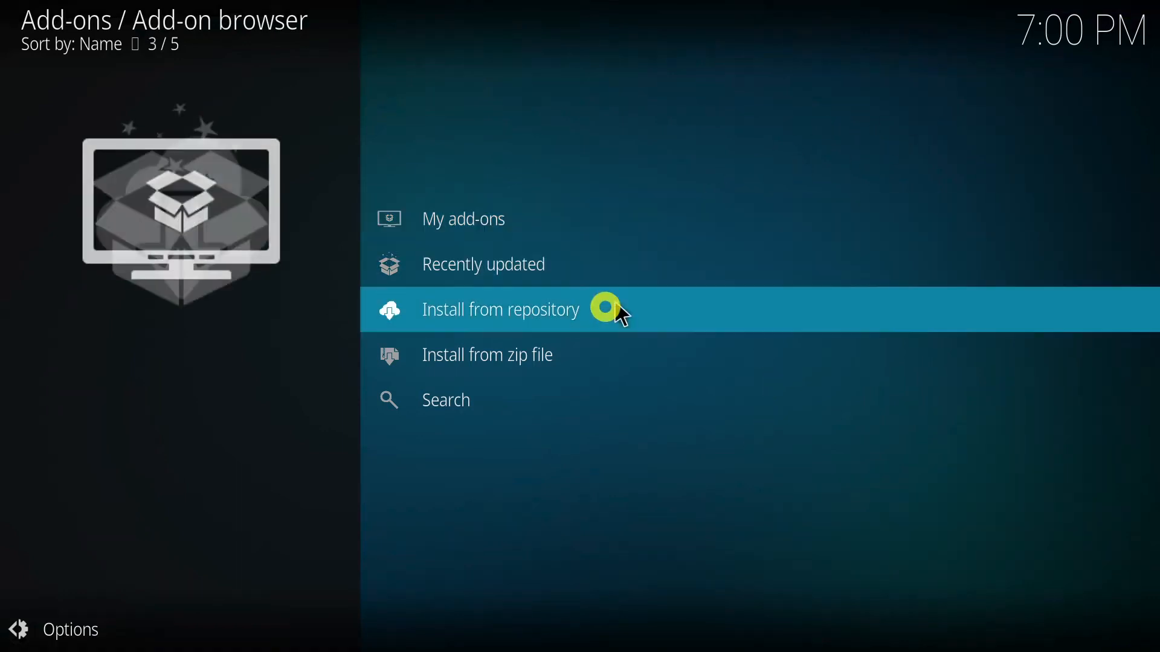
Step: Browse THE CREW REPO from installed repositories into its Program add-ons category
left_click(500, 310)
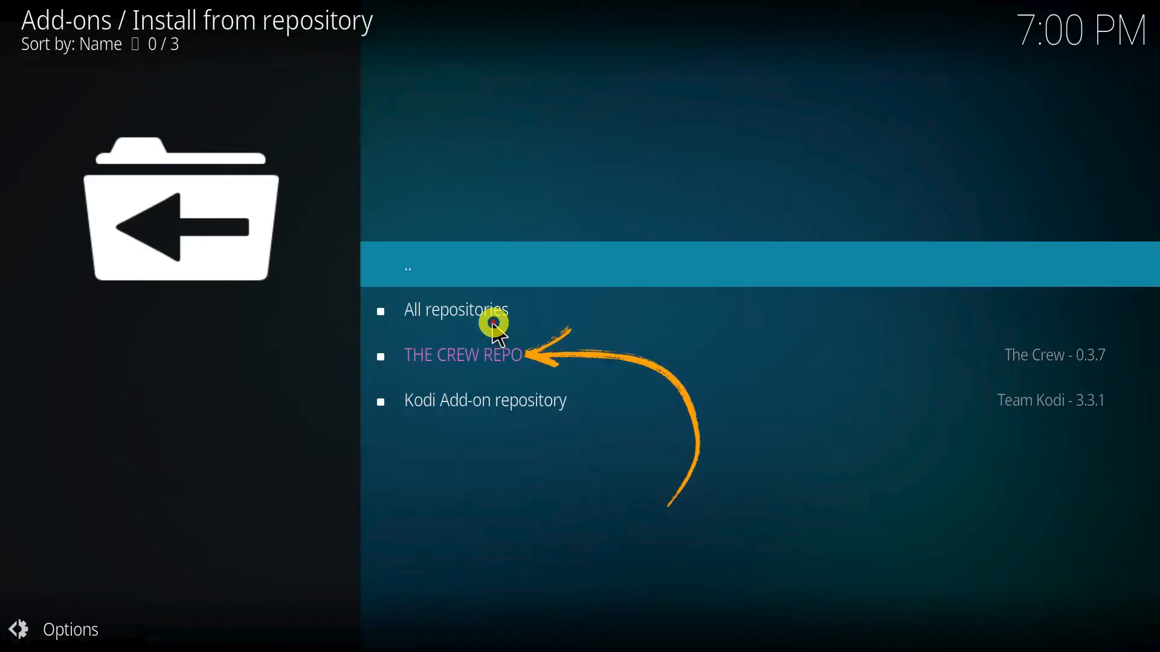
left_click(463, 355)
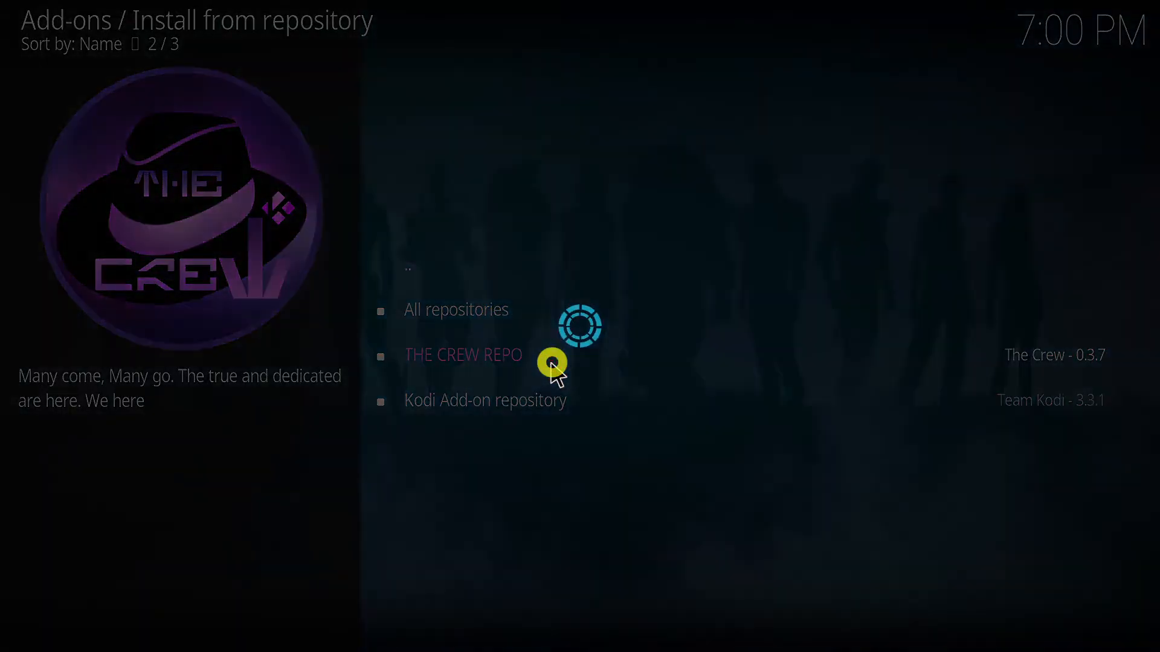
left_click(462, 355)
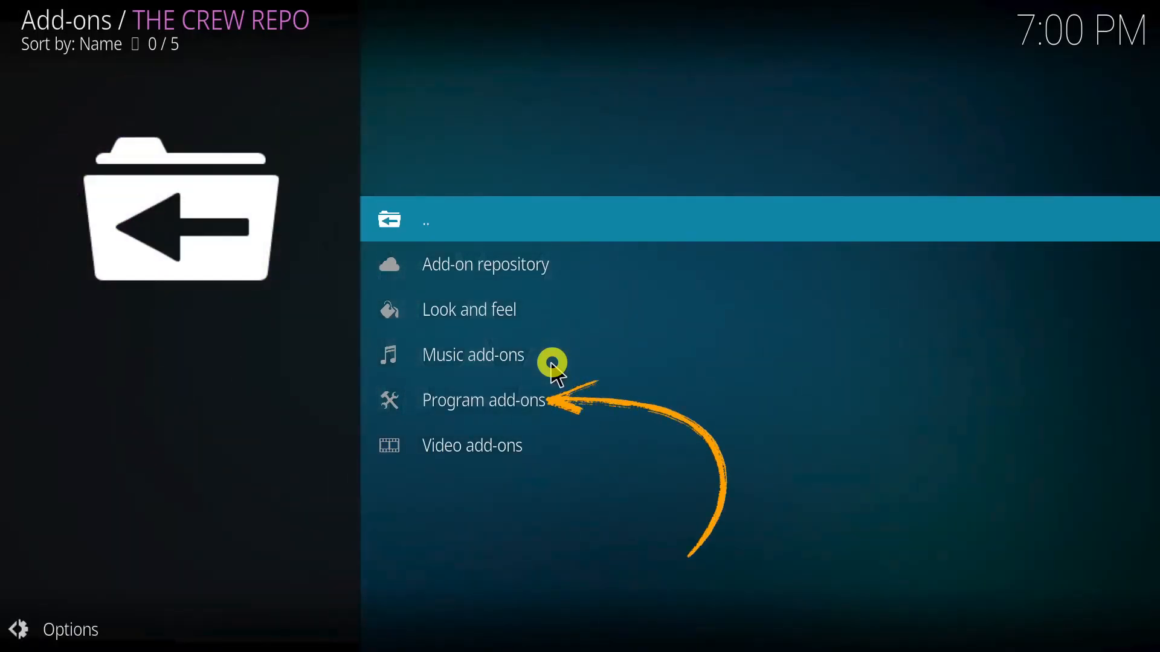
left_click(483, 400)
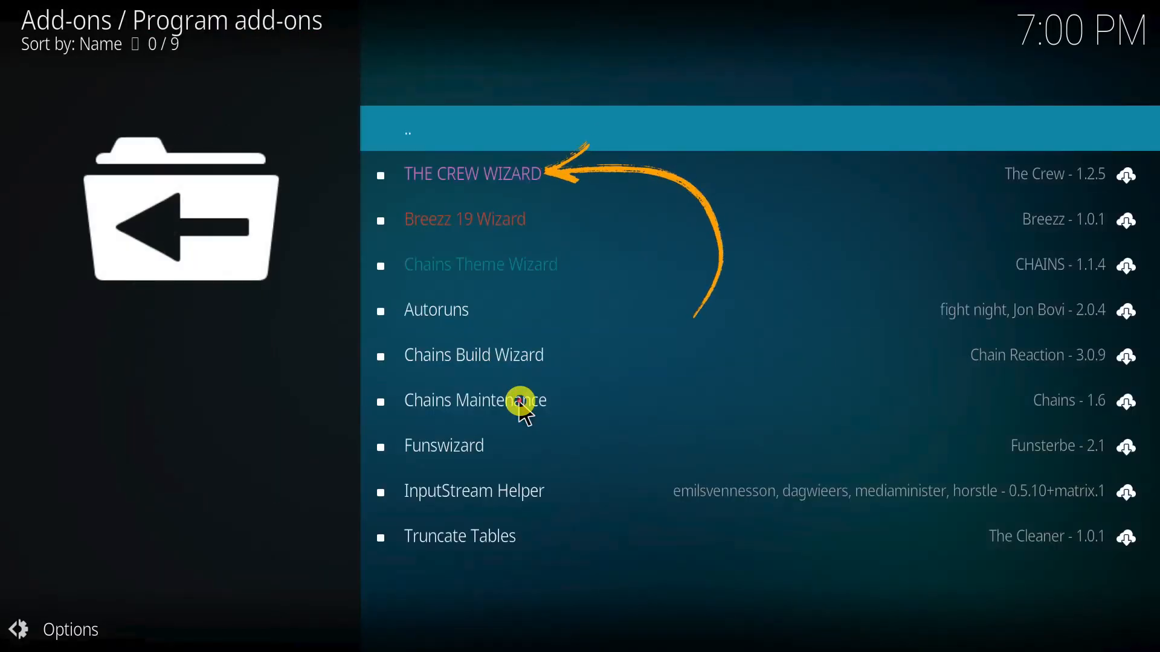
Step: Select THE CREW WIZARD and install it
left_click(472, 174)
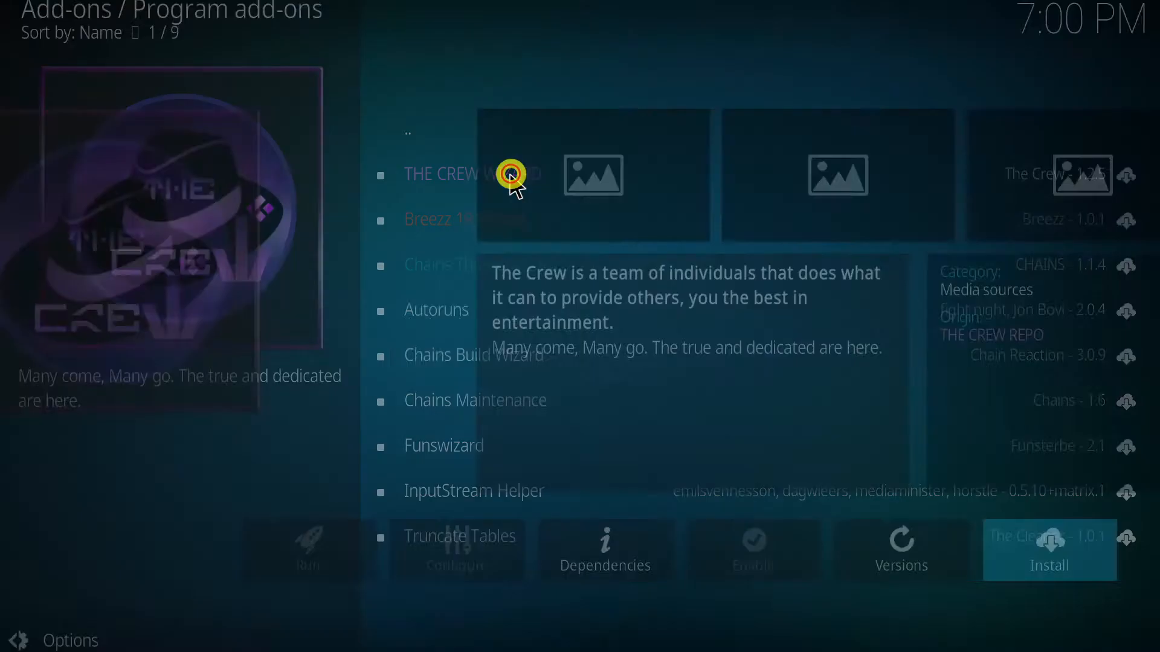
left_click(481, 174)
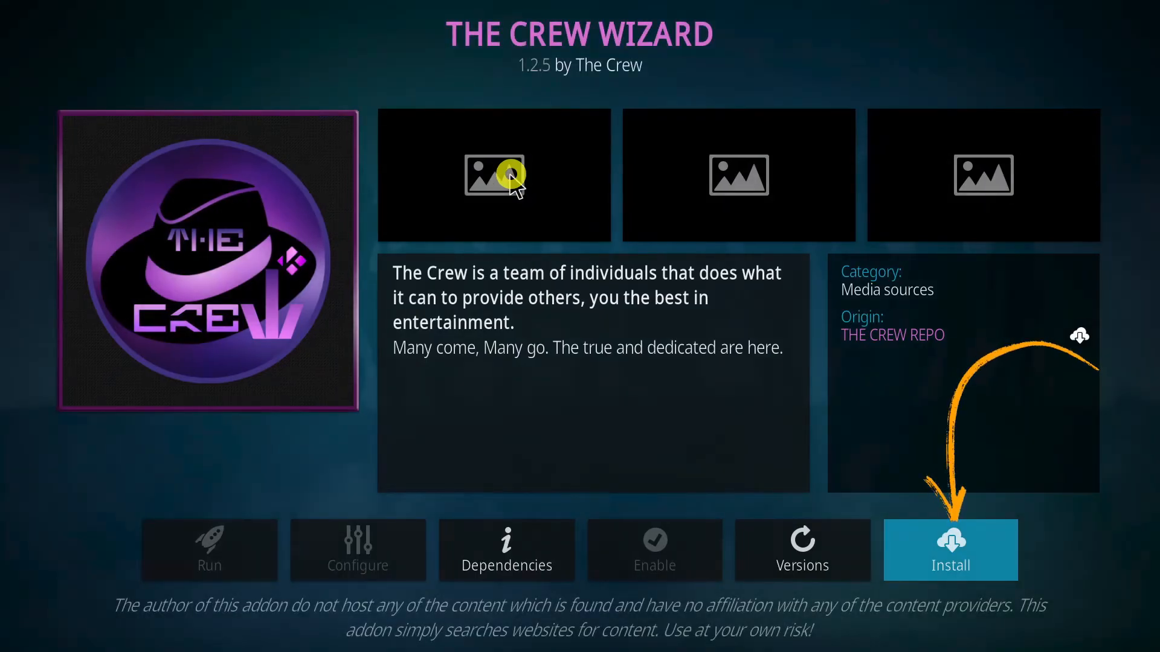
left_click(949, 551)
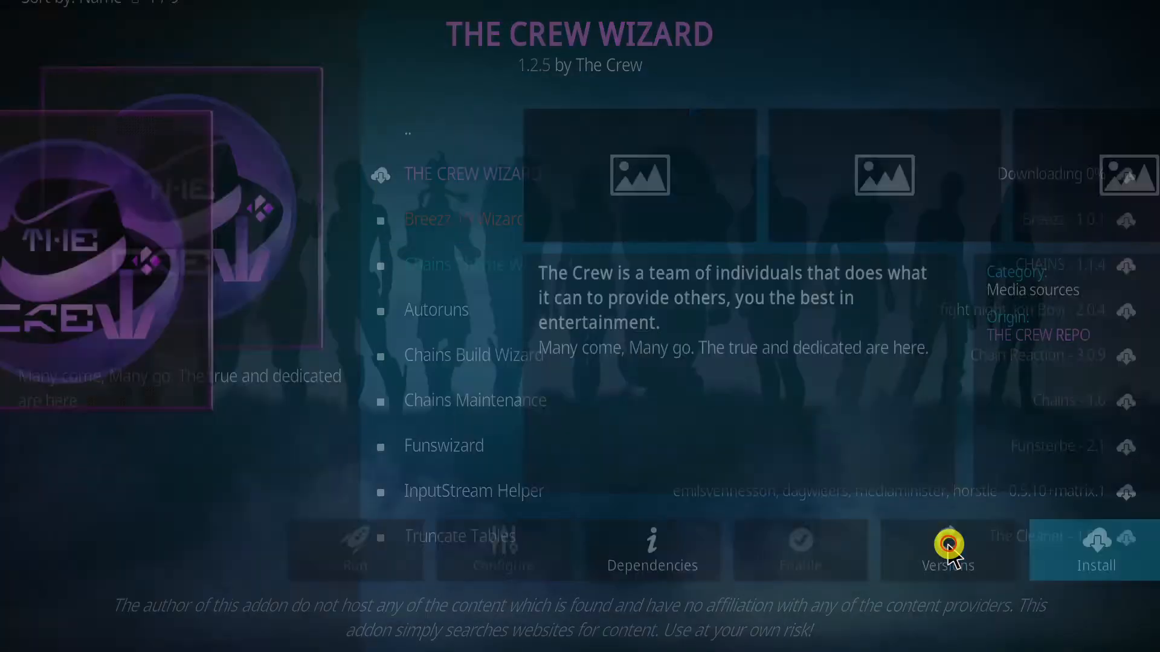
left_click(1095, 551)
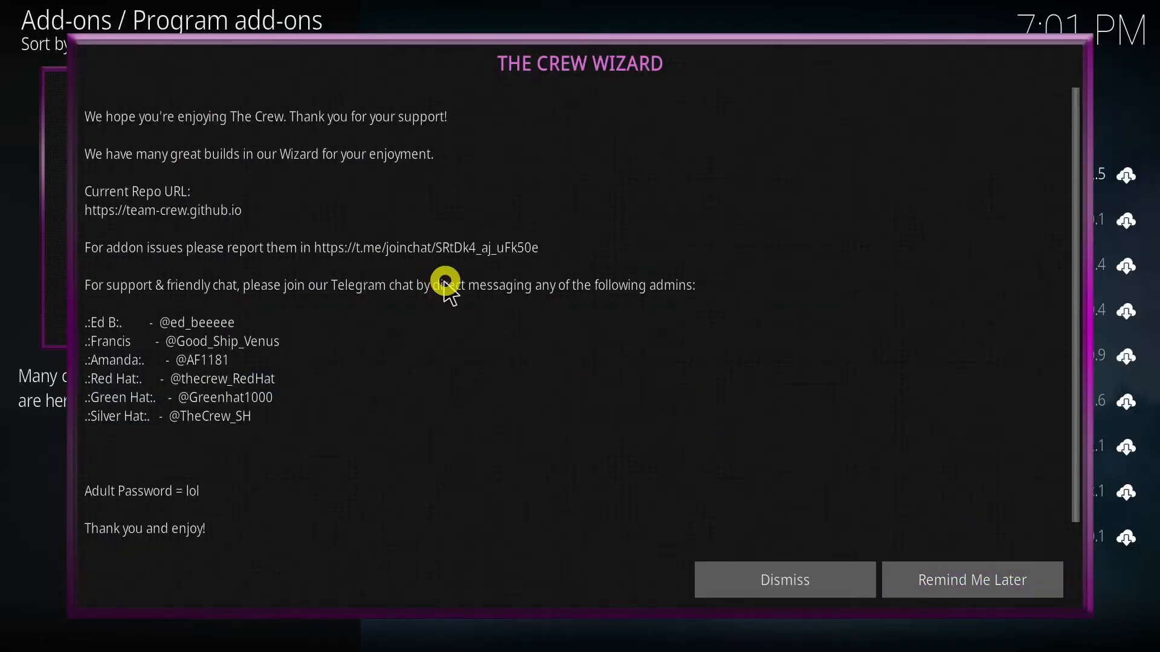
Step: Dismiss the wizard's welcome notes, continue past first-run settings and open the Build Menu
left_click(783, 580)
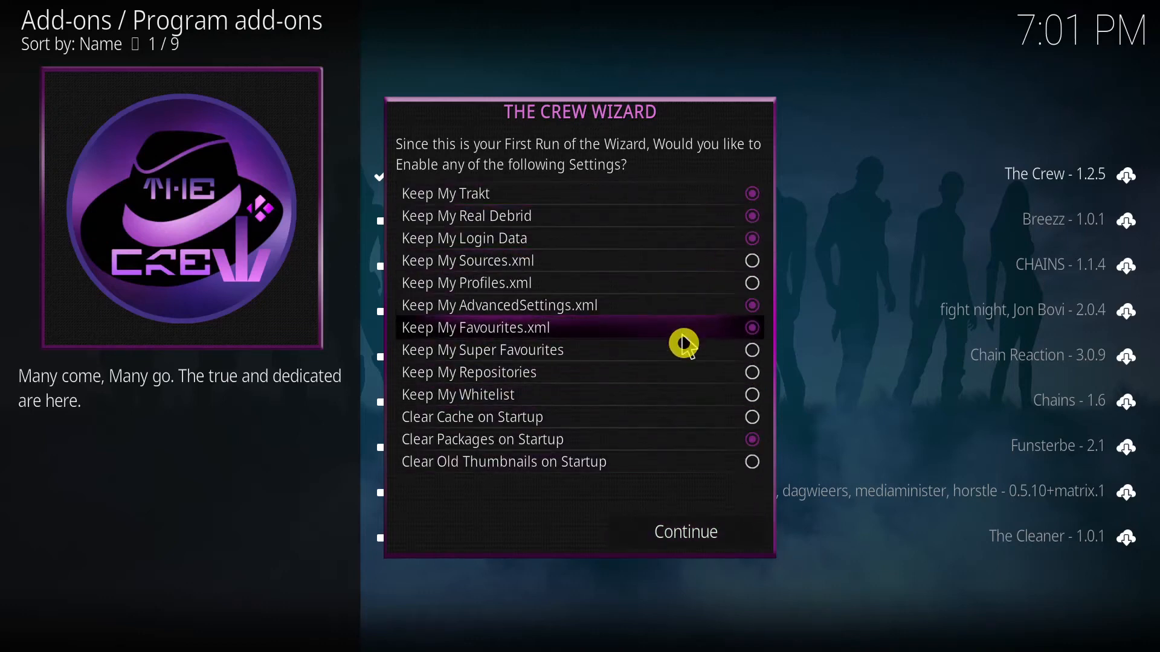
left_click(684, 532)
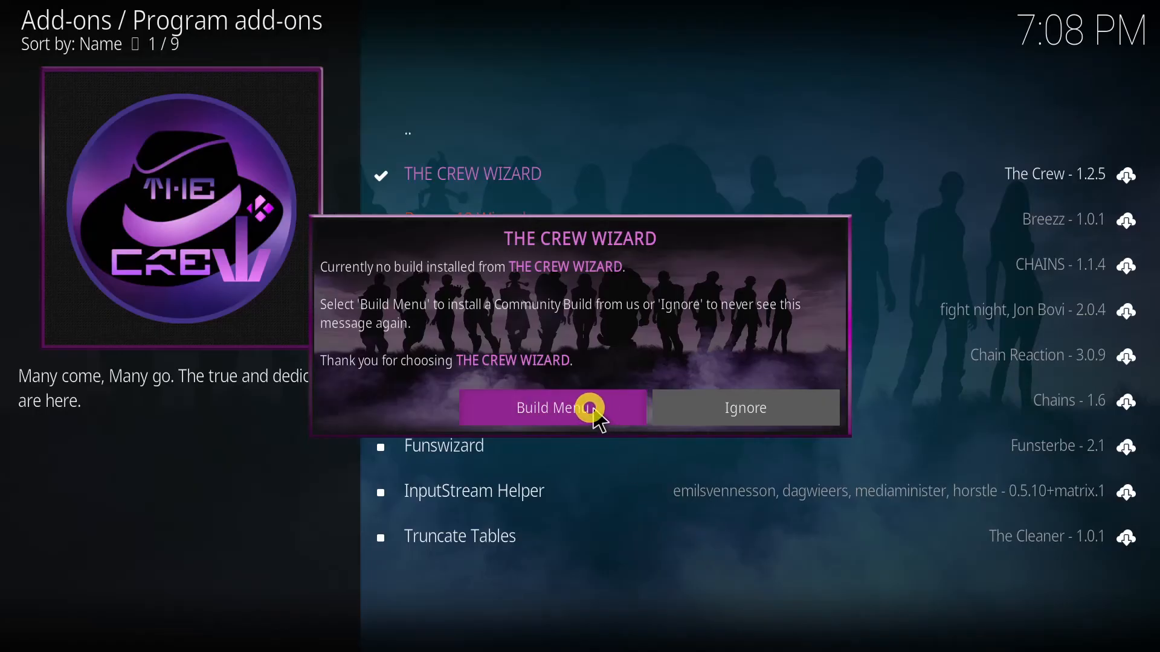
left_click(551, 407)
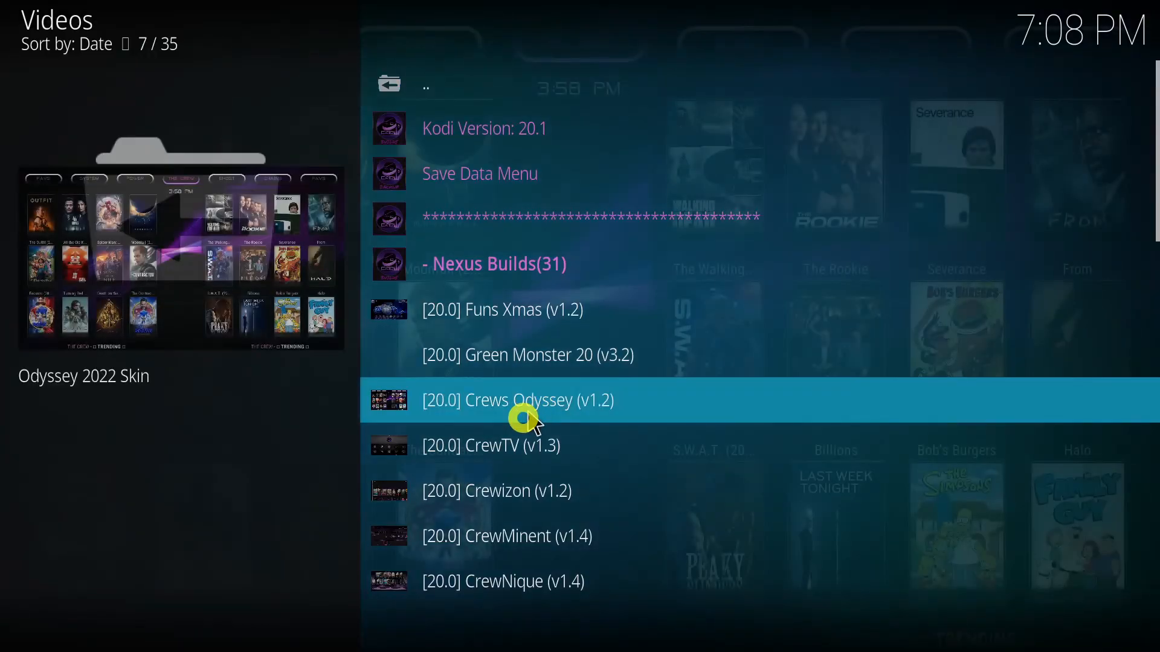
Step: Choose the [20.0] HomeFlix (v1.1) build and confirm a Standard Install
scroll("down", 3)
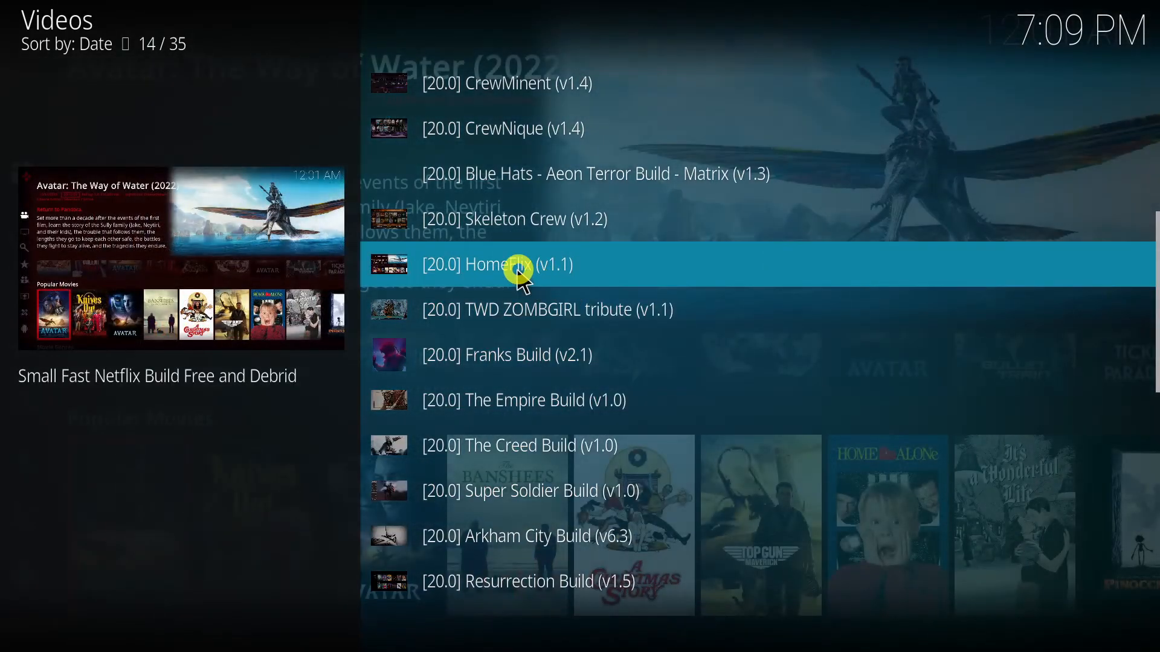
left_click(519, 264)
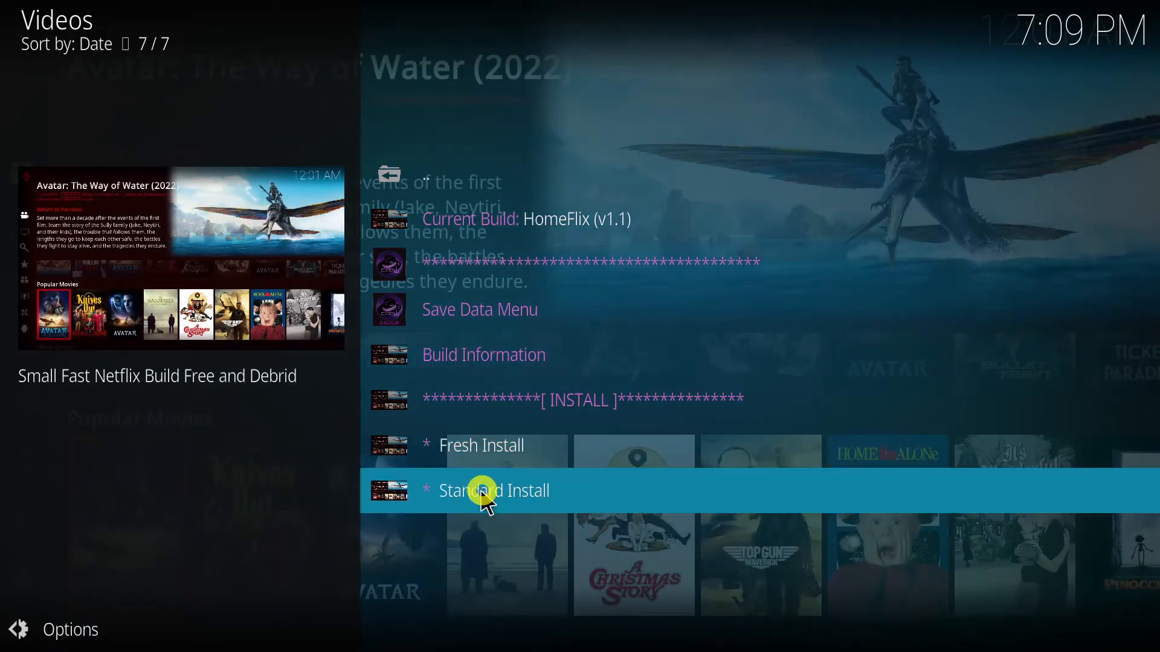
left_click(492, 489)
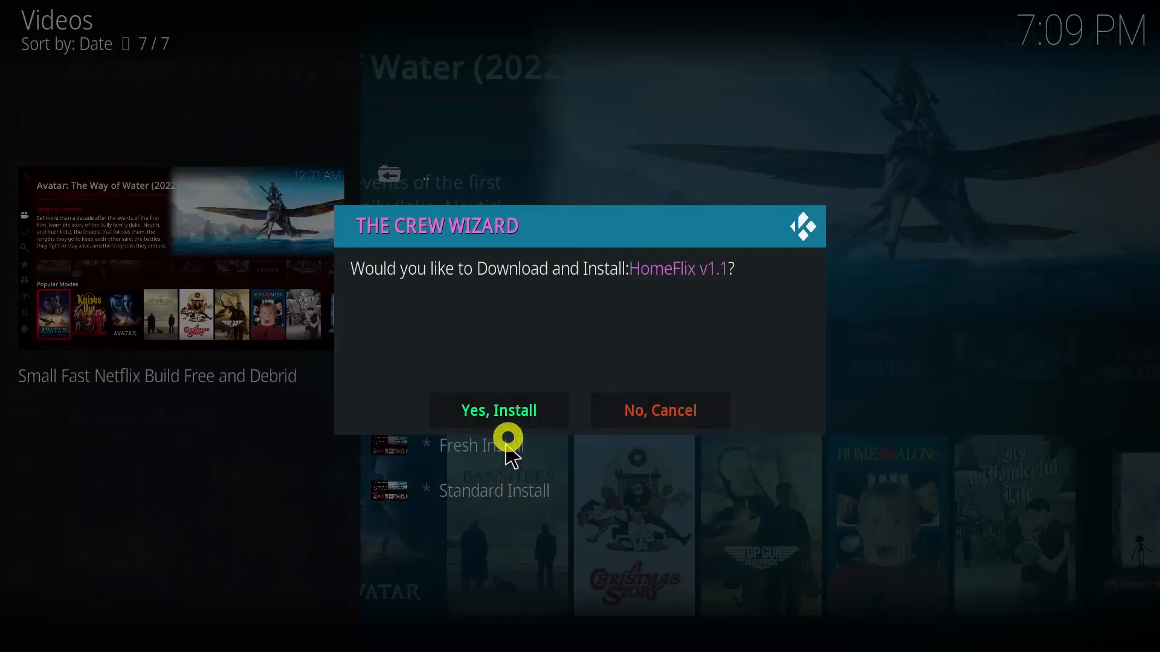
left_click(498, 411)
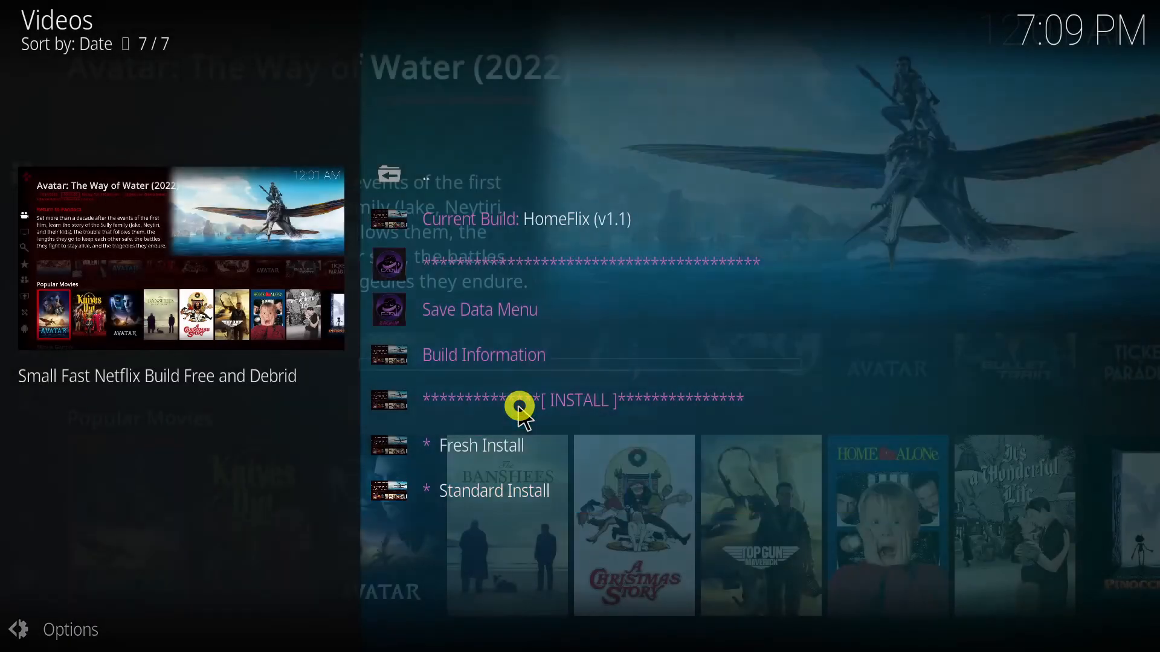